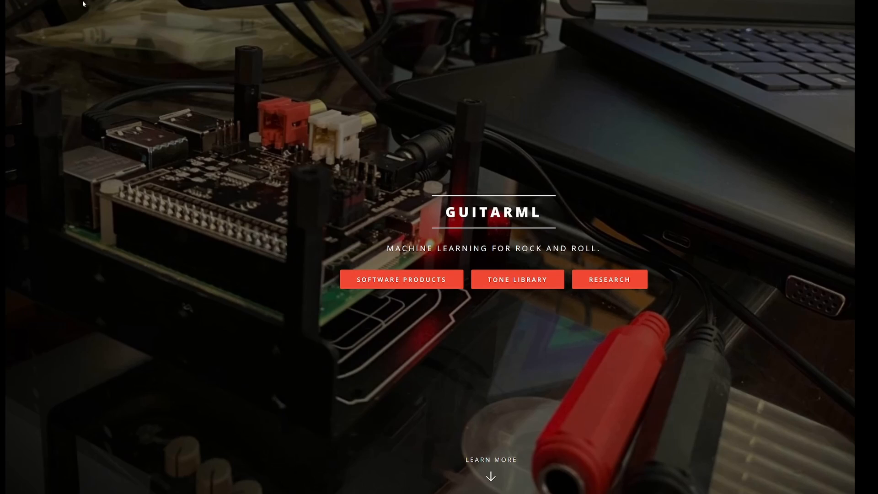
mouse_move(369, 115)
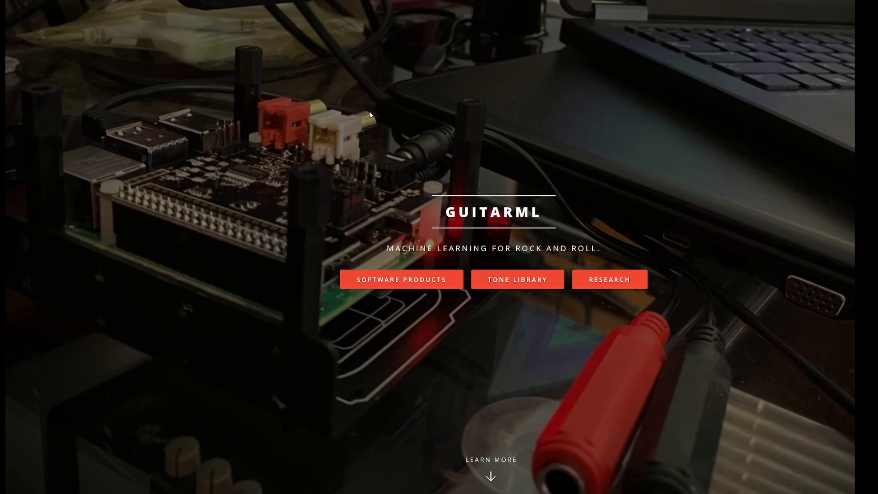
mouse_move(477, 341)
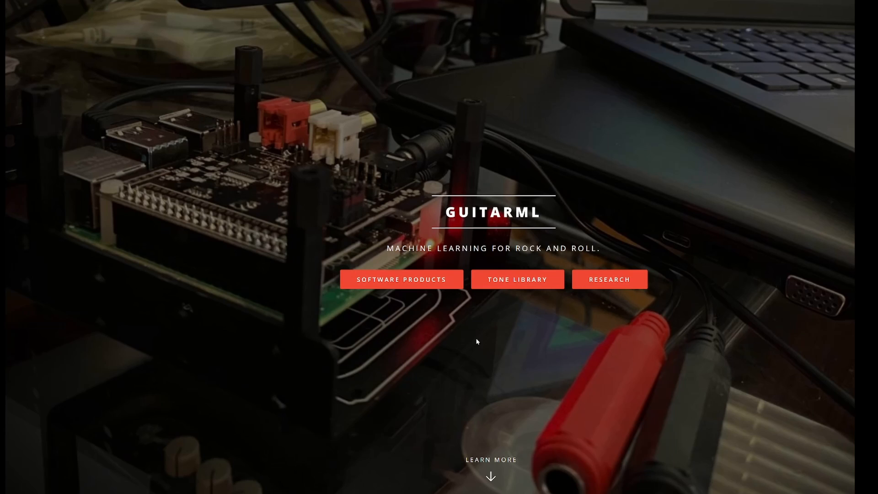
Step: Browse the GuitarML product downloads section
click(401, 279)
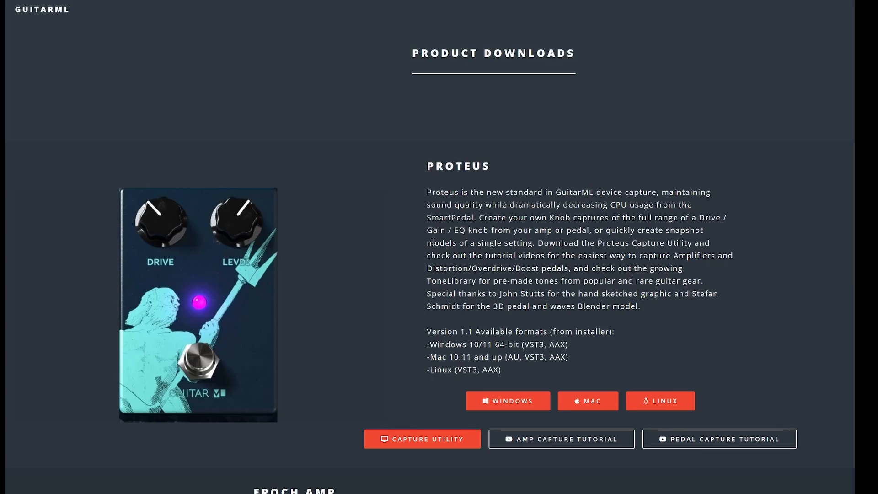
mouse_move(417, 174)
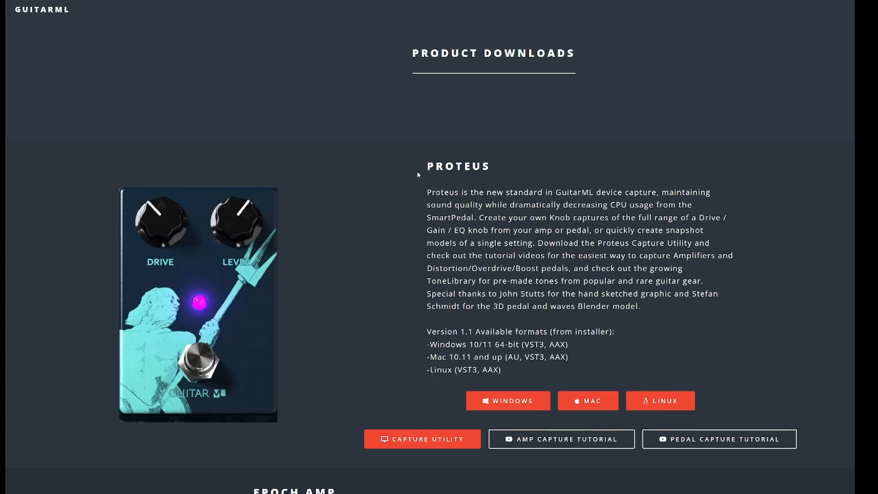
mouse_move(556, 183)
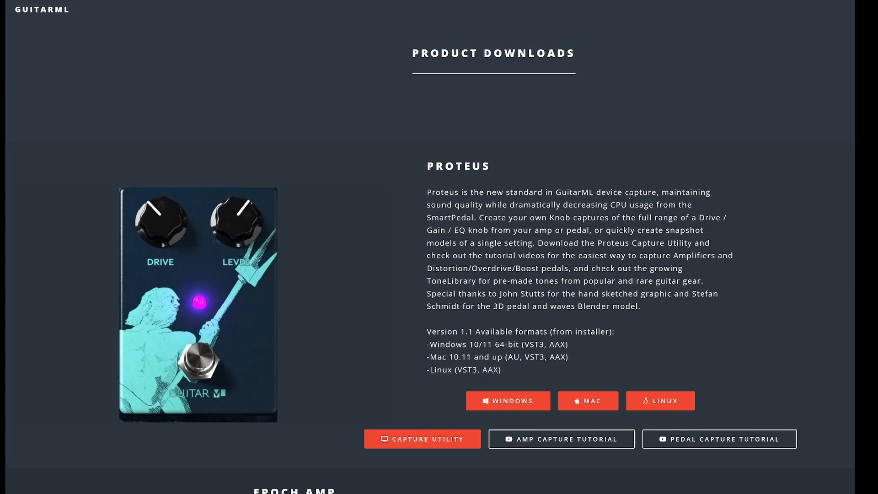
scroll(down, 3)
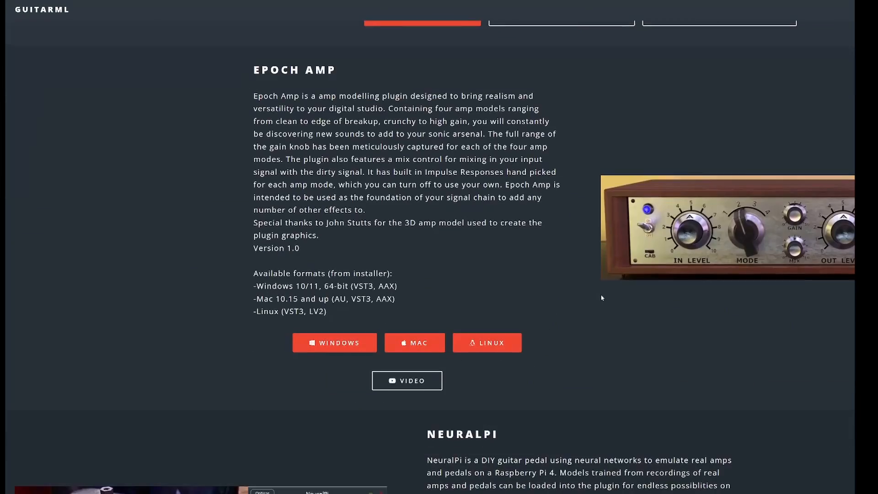
scroll(down, 3)
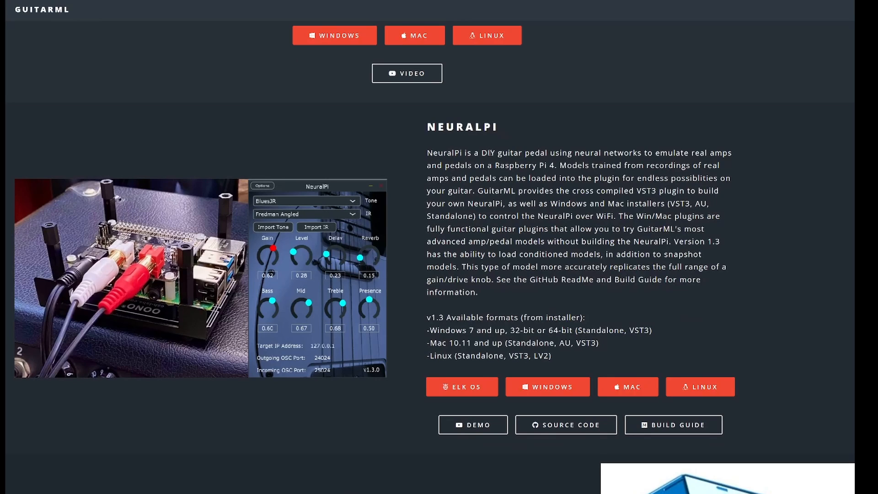
scroll(down, 3)
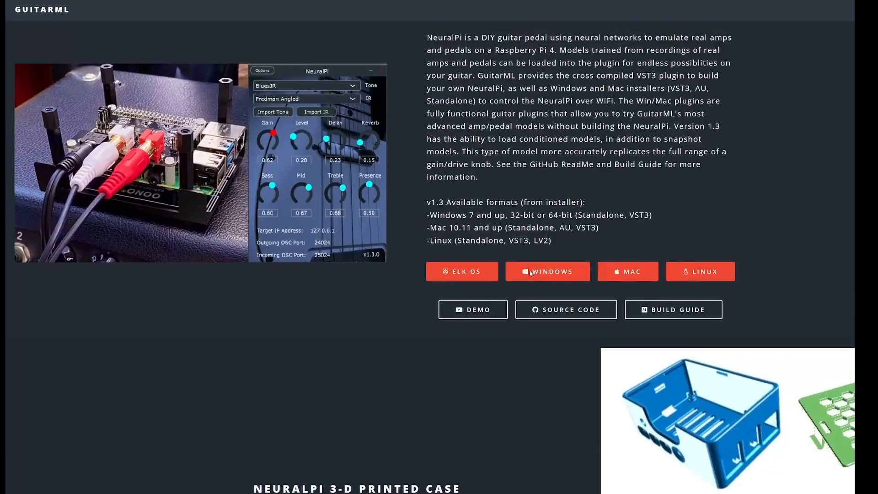
scroll(down, 3)
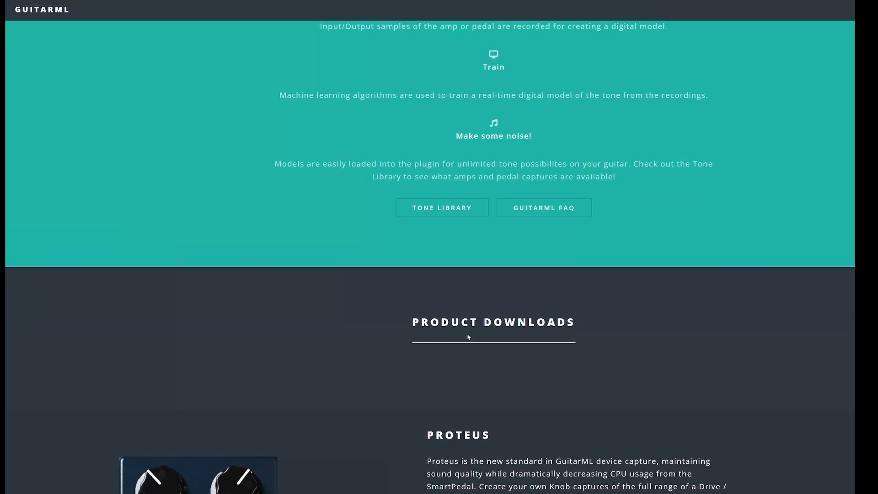
scroll(up, 3)
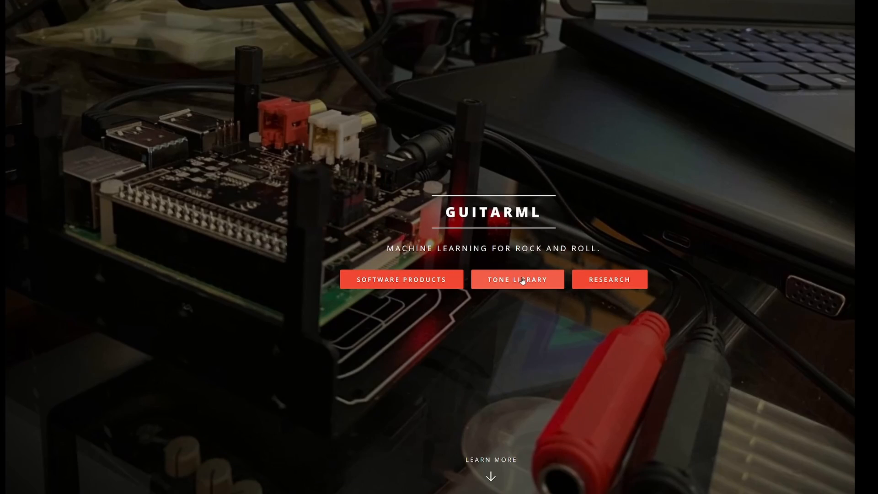
Step: Open the Tone Library and look through its knob and snapshot captures
click(516, 279)
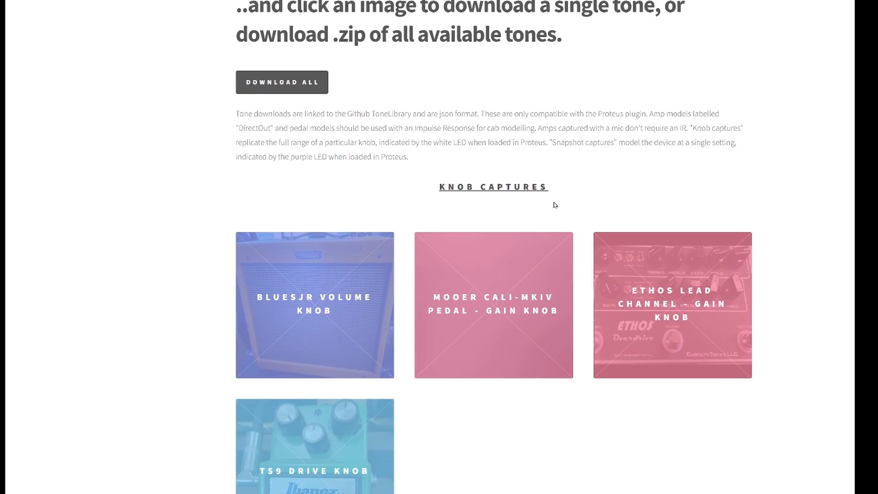
mouse_move(505, 216)
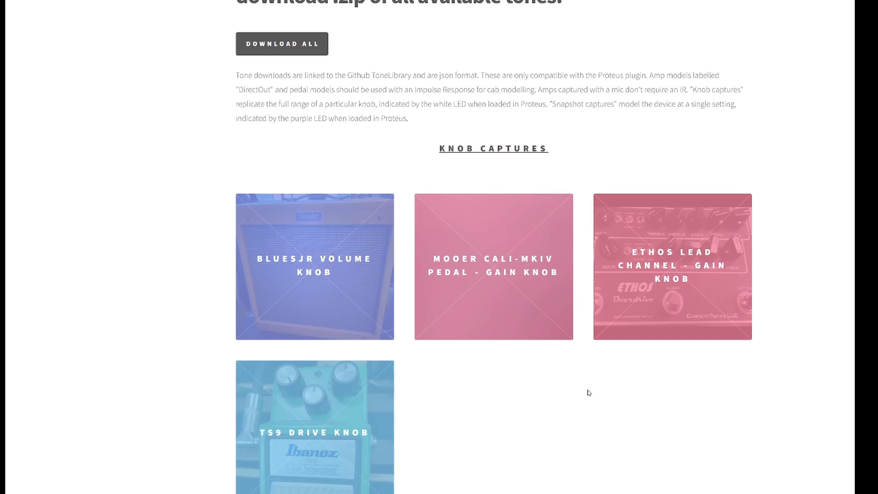
mouse_move(593, 396)
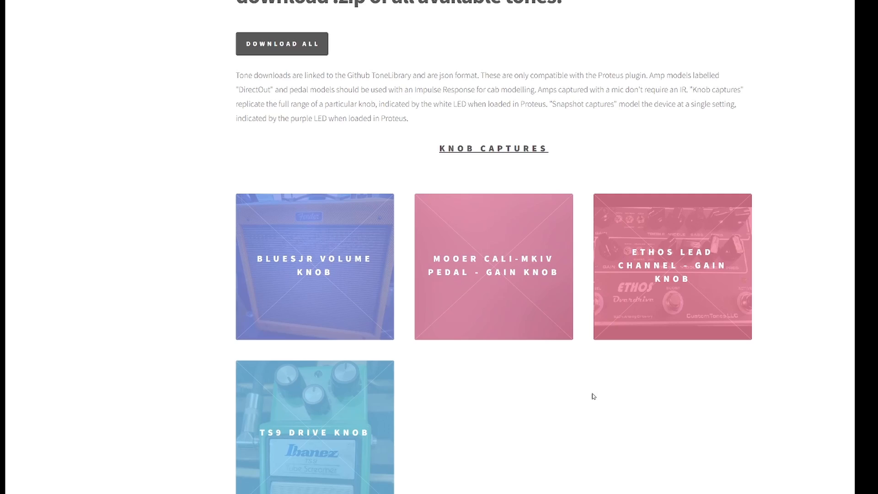
scroll(down, 3)
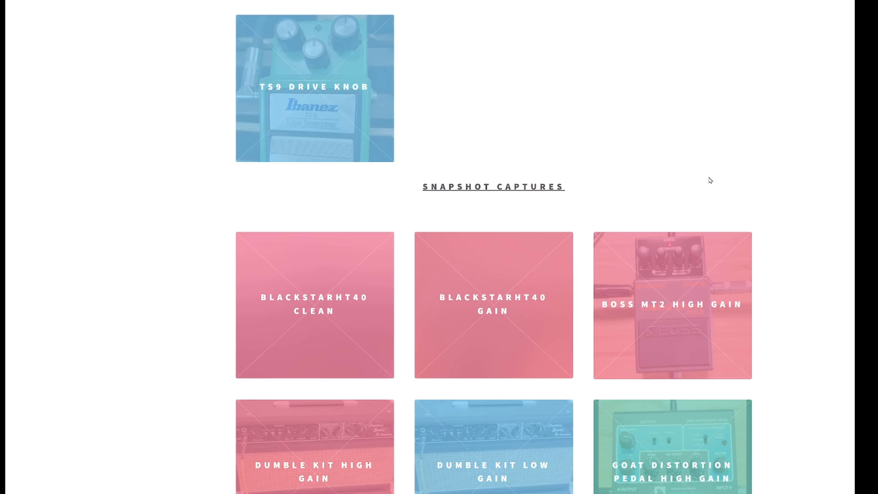
scroll(up, 3)
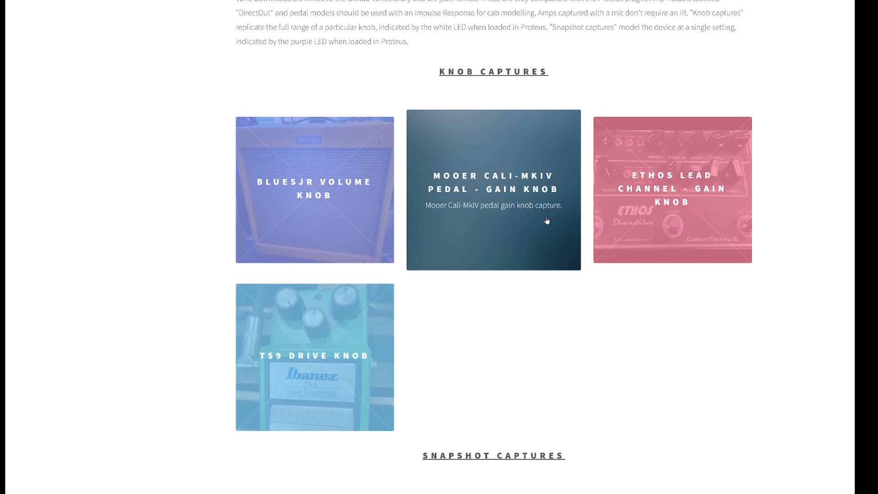
mouse_move(581, 226)
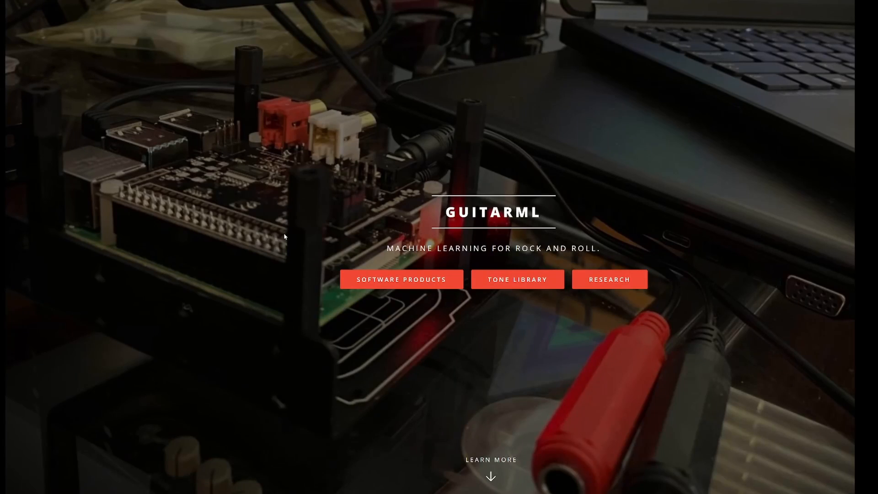
Step: Open Software Products to show Proteus with its Windows, Mac and Linux downloads
click(401, 279)
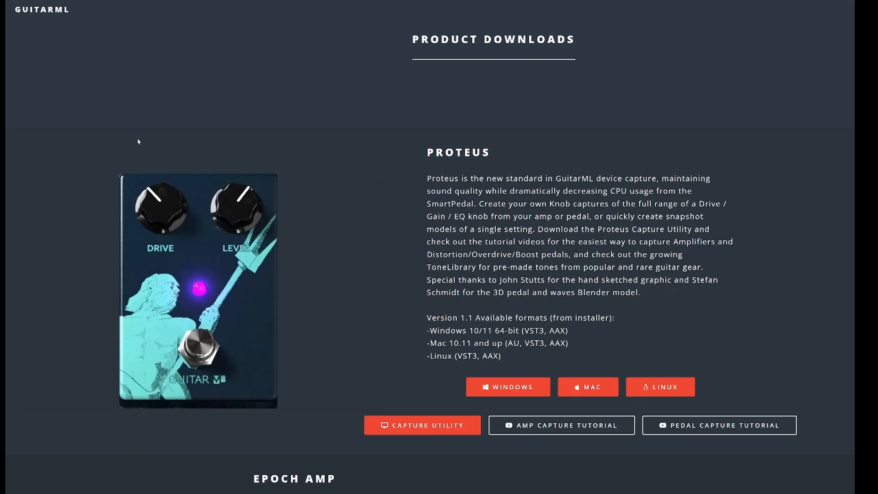
mouse_move(391, 275)
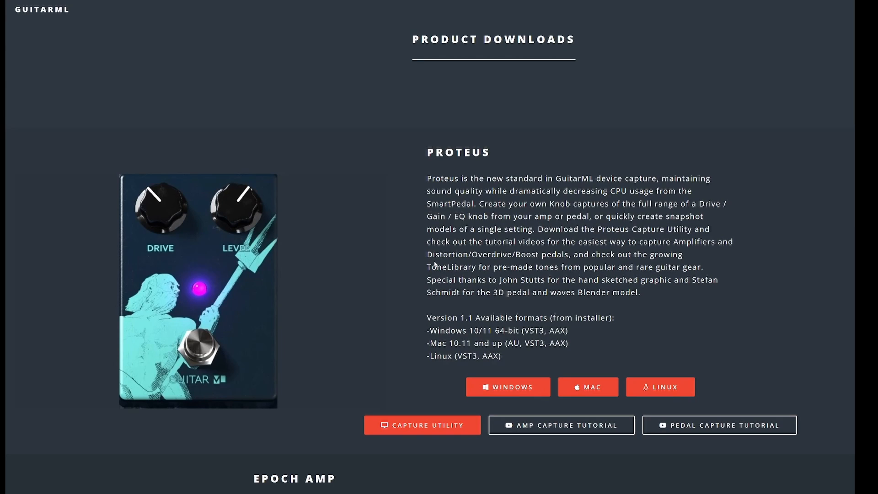
mouse_move(128, 470)
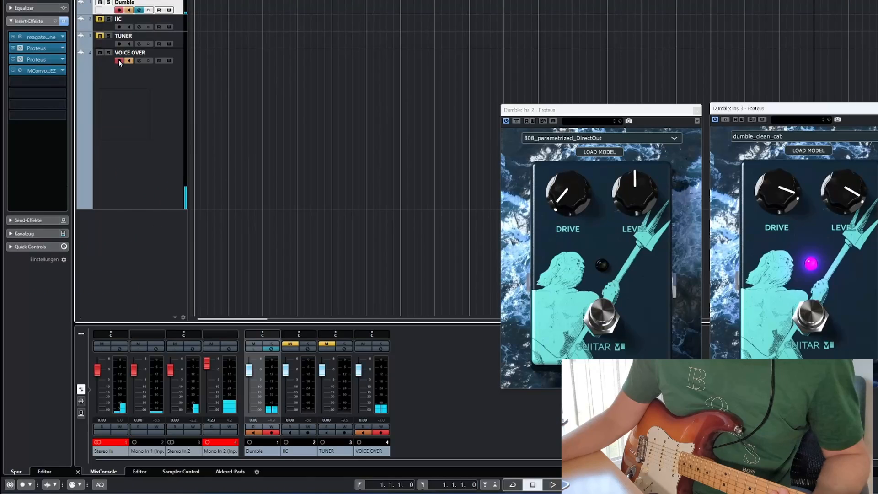
click(130, 52)
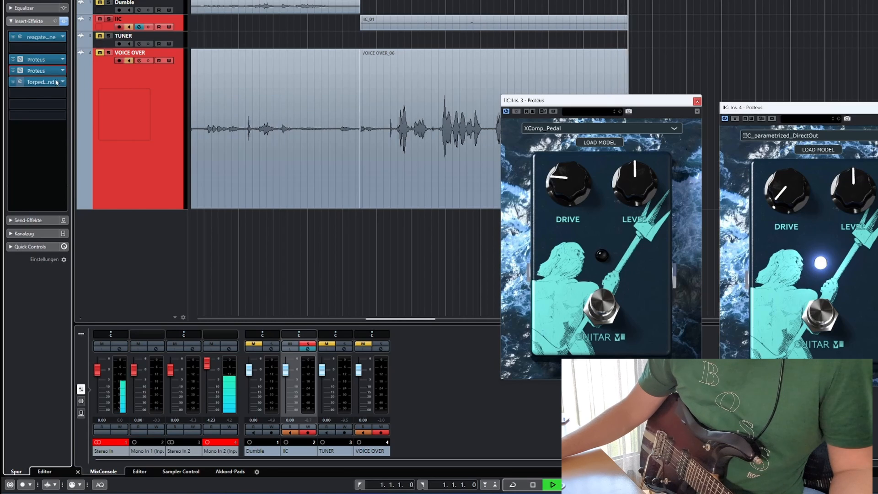
mouse_move(40, 81)
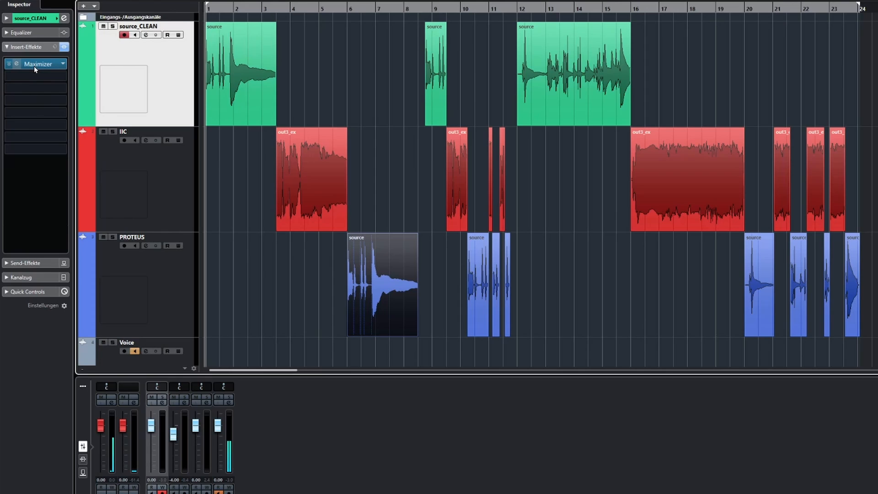
Step: Select the IIC track so the Inspector shows its Torpedo insert
click(241, 76)
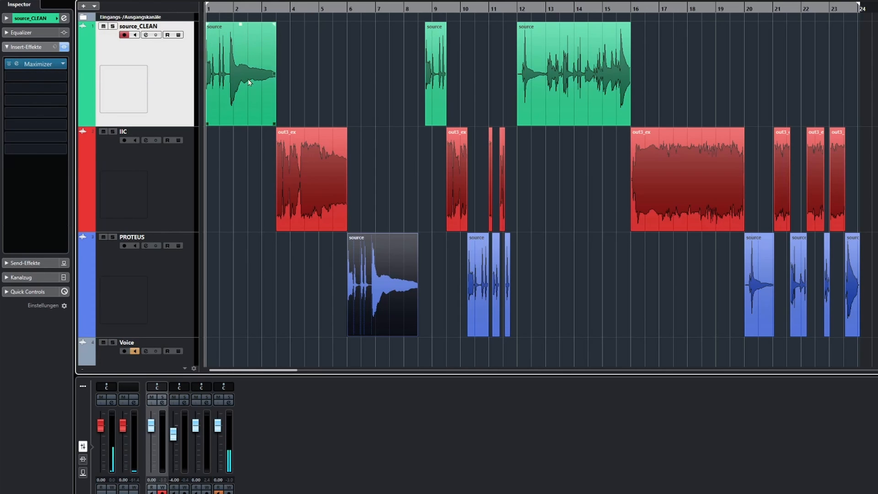
mouse_move(207, 97)
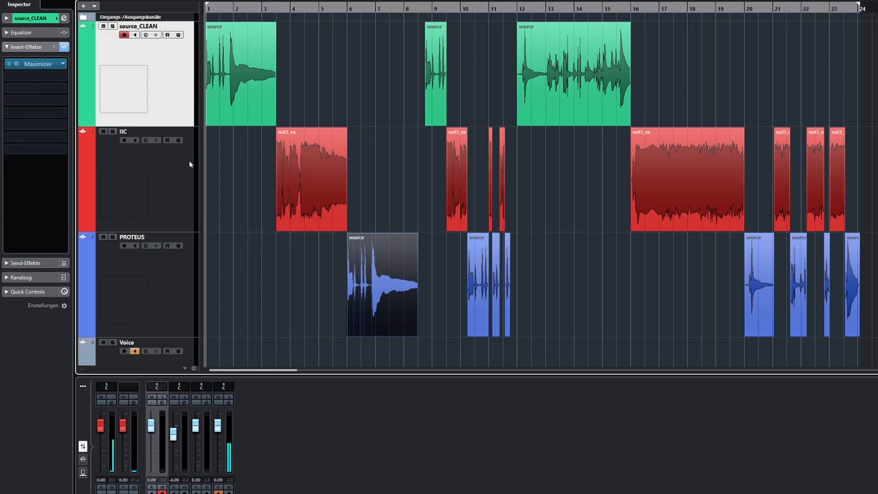
click(241, 73)
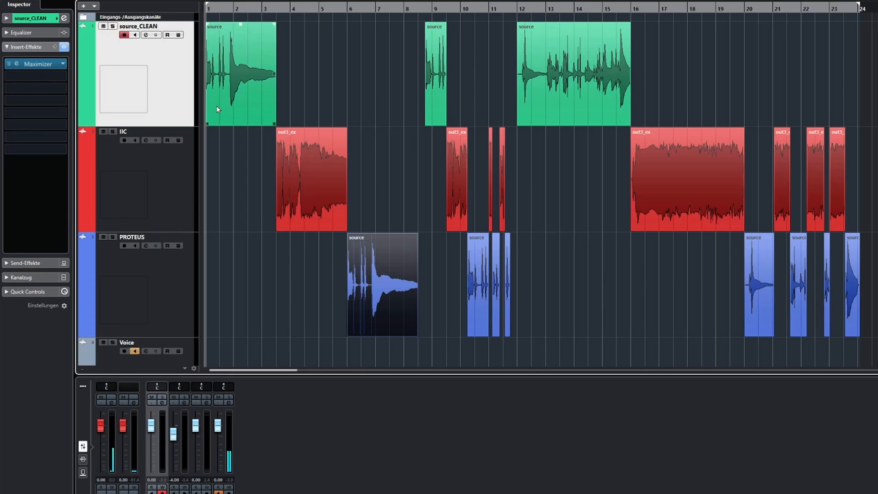
click(123, 131)
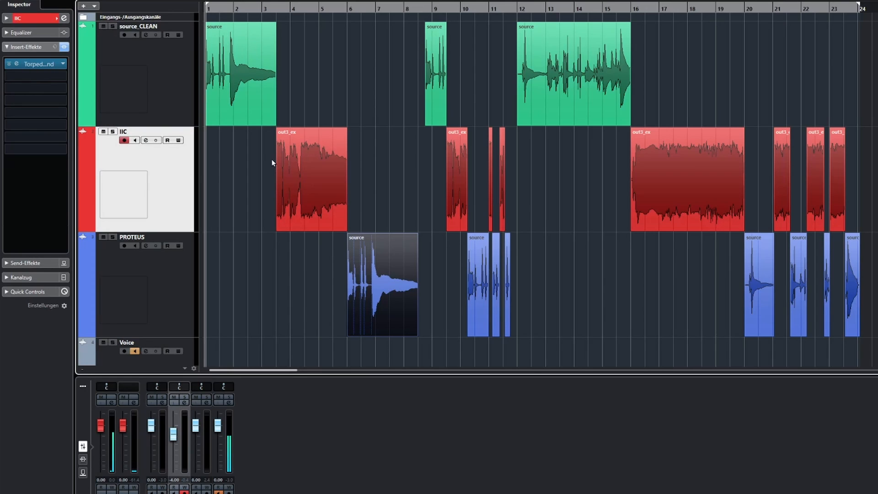
Step: Select the PROTEUS track to show its Proteus and Torpedo inserts
click(289, 171)
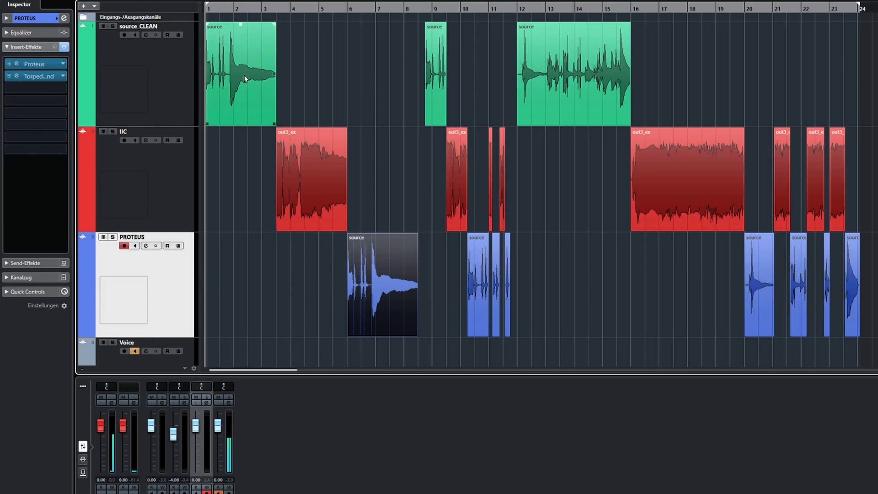
click(17, 63)
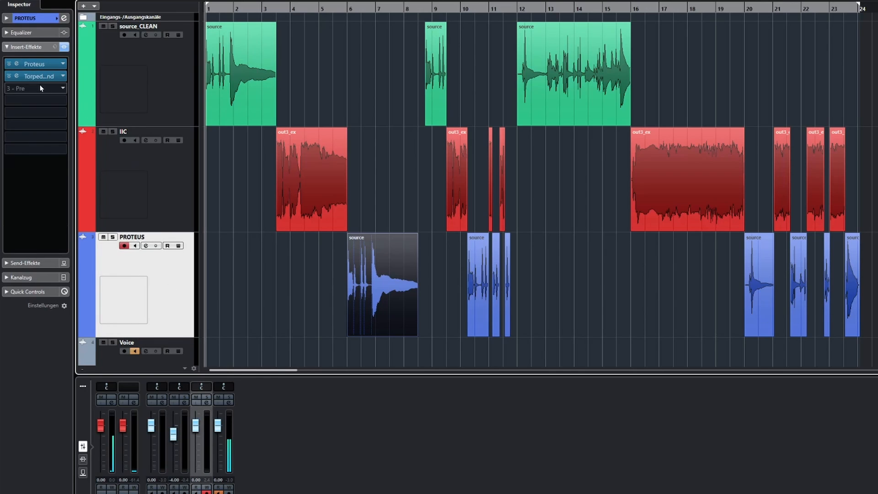
mouse_move(17, 77)
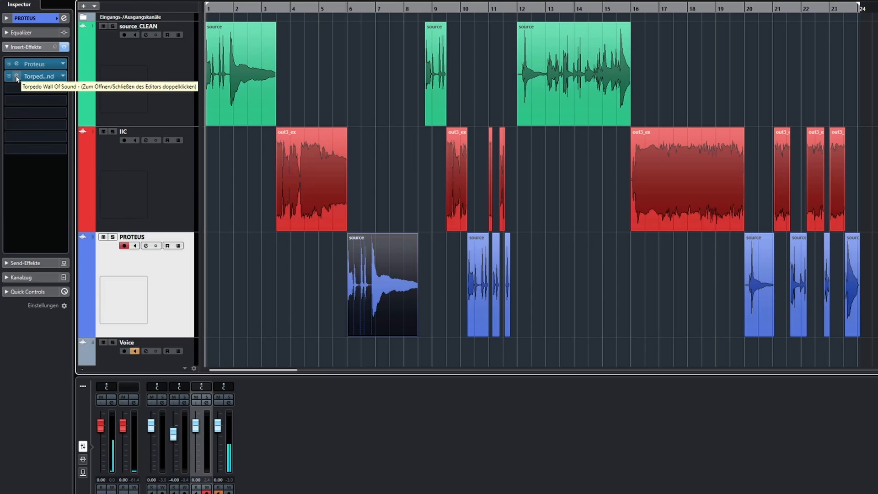